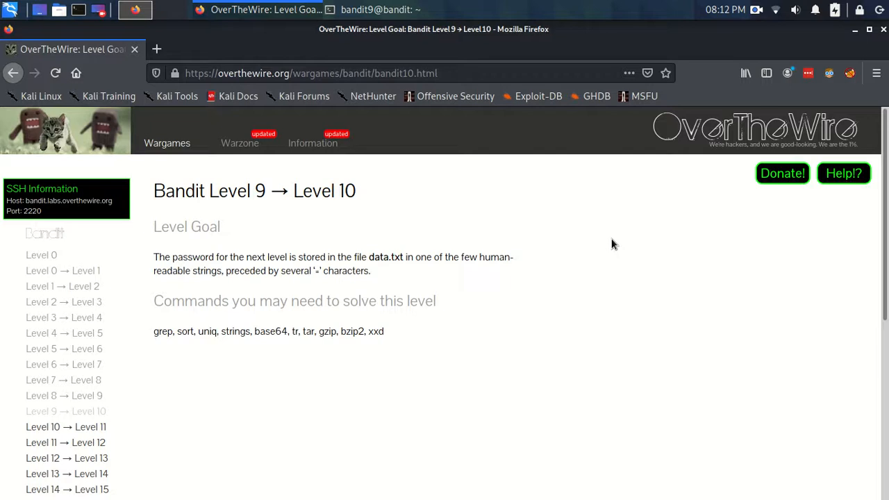
pyautogui.moveTo(612, 249)
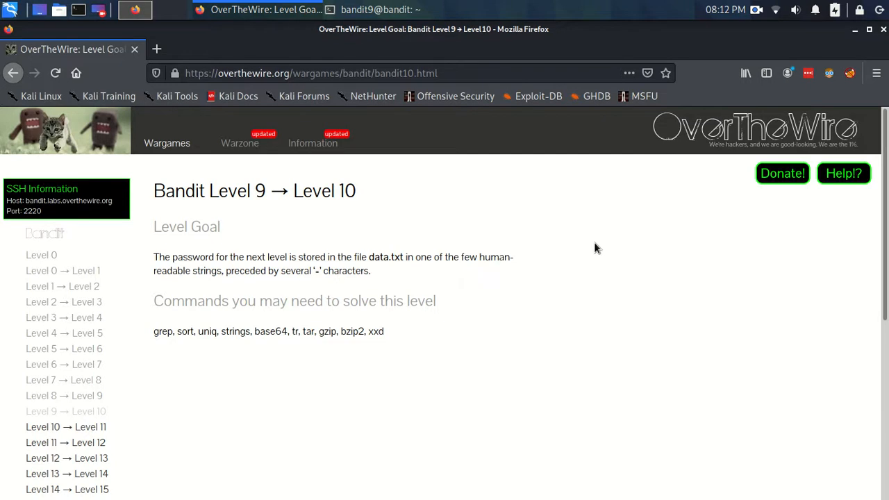
pyautogui.moveTo(439, 242)
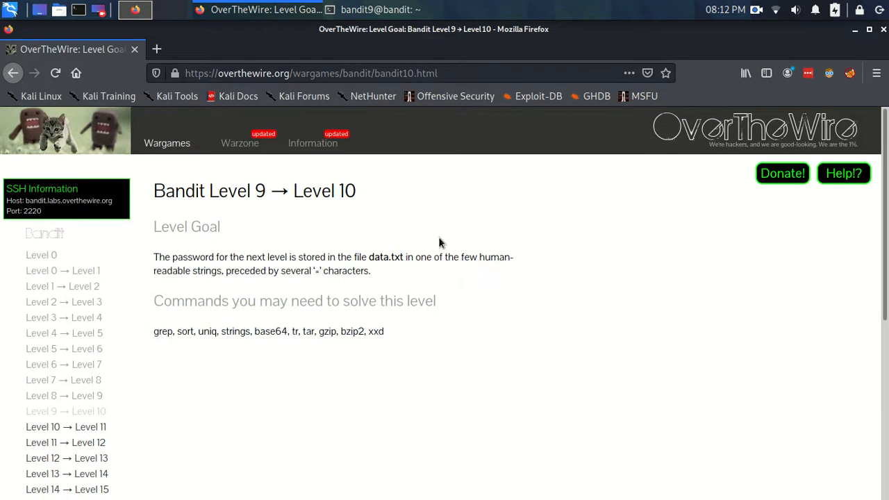
pyautogui.moveTo(553, 219)
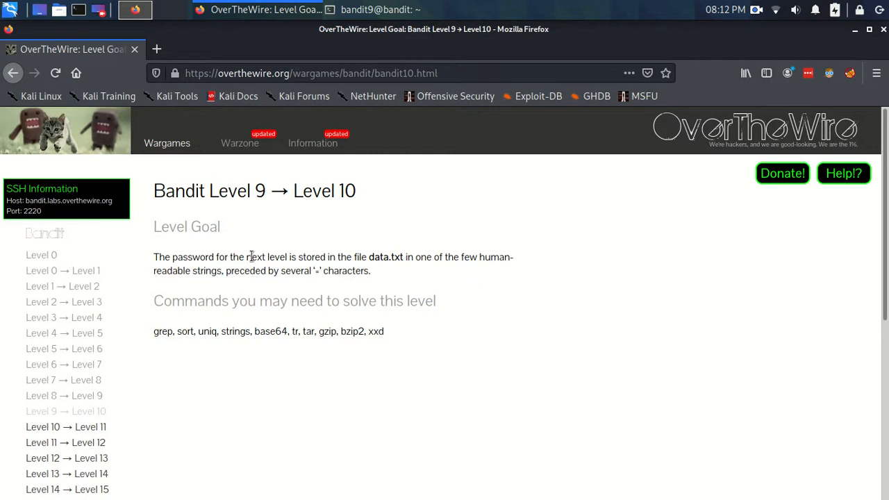
pyautogui.moveTo(210, 275)
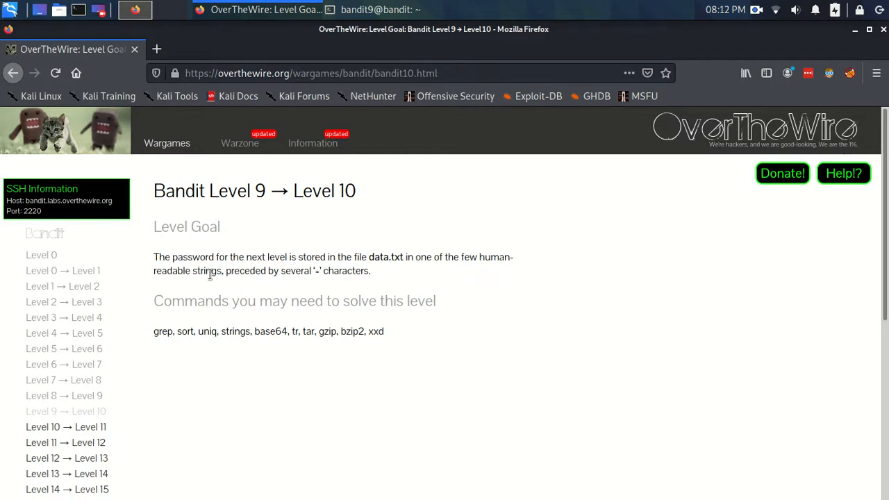
pyautogui.moveTo(318, 275)
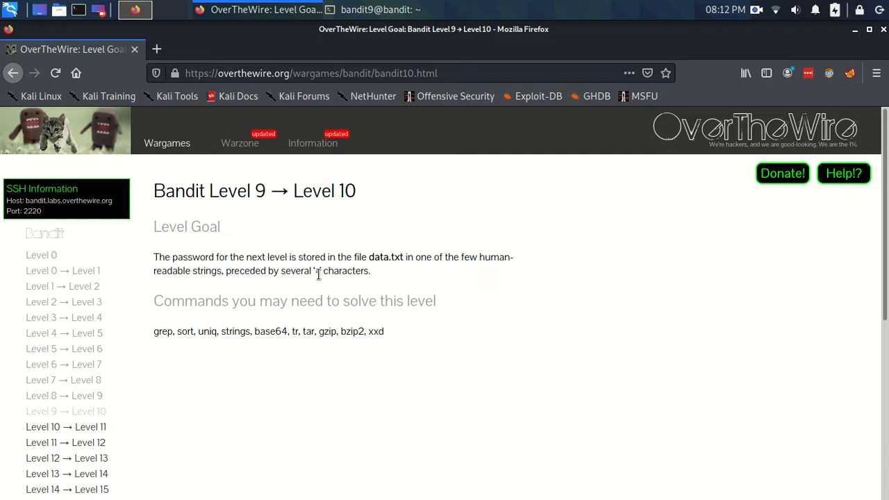
pyautogui.moveTo(394, 275)
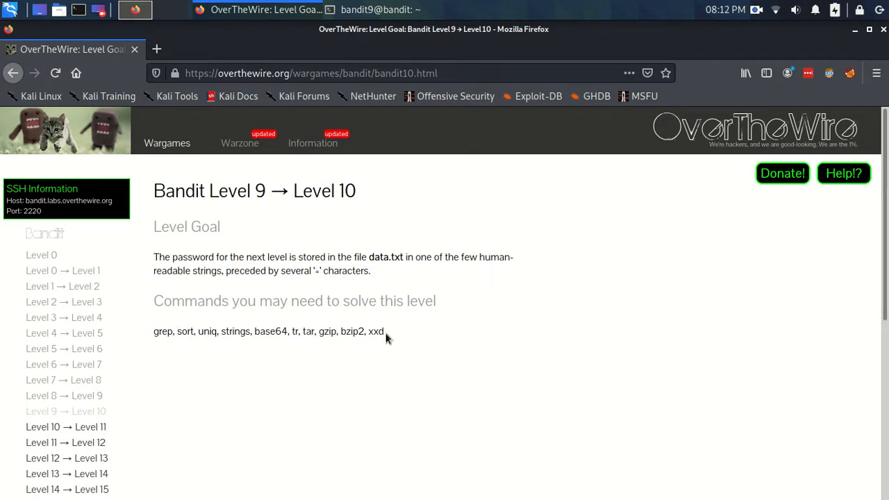
pyautogui.moveTo(480, 272)
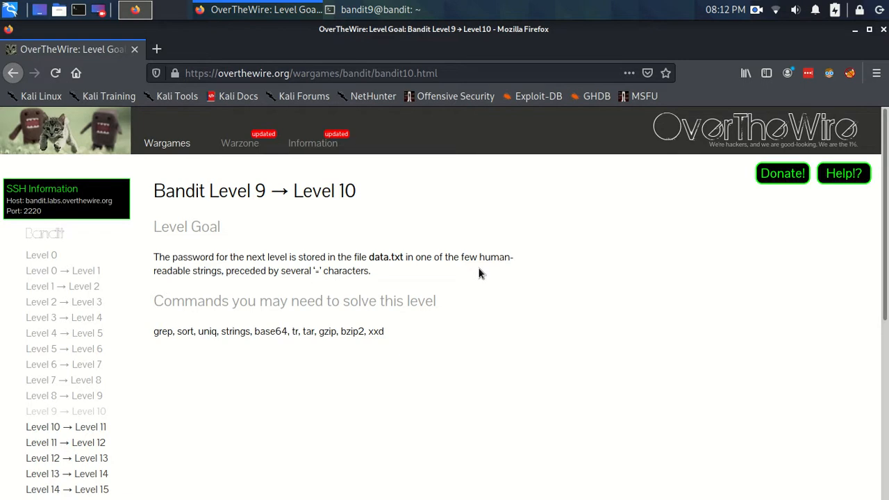
pyautogui.moveTo(217, 283)
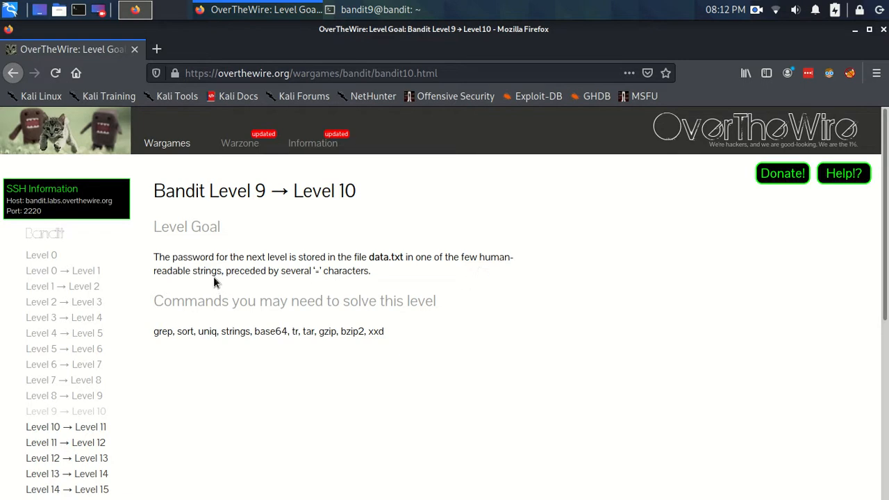
pyautogui.moveTo(359, 19)
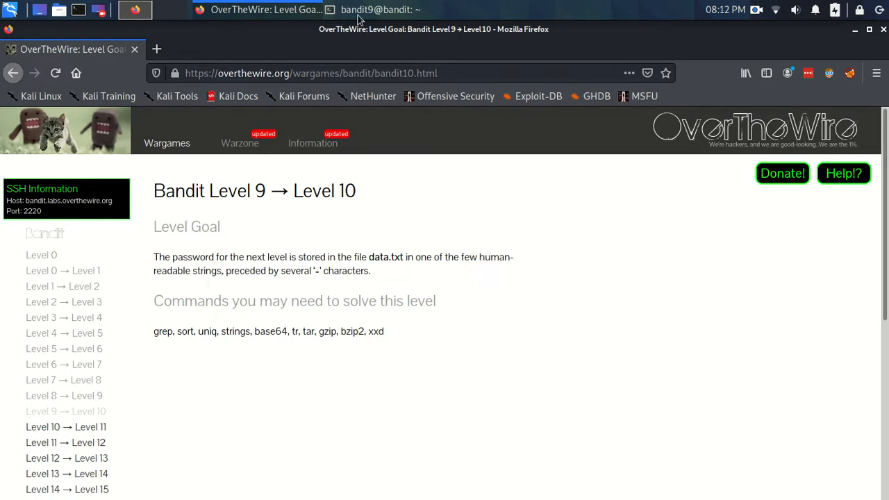
# Step: Dump data.txt with cat in the bandit9 session, getting mostly unreadable binary output
pyautogui.click(135, 9)
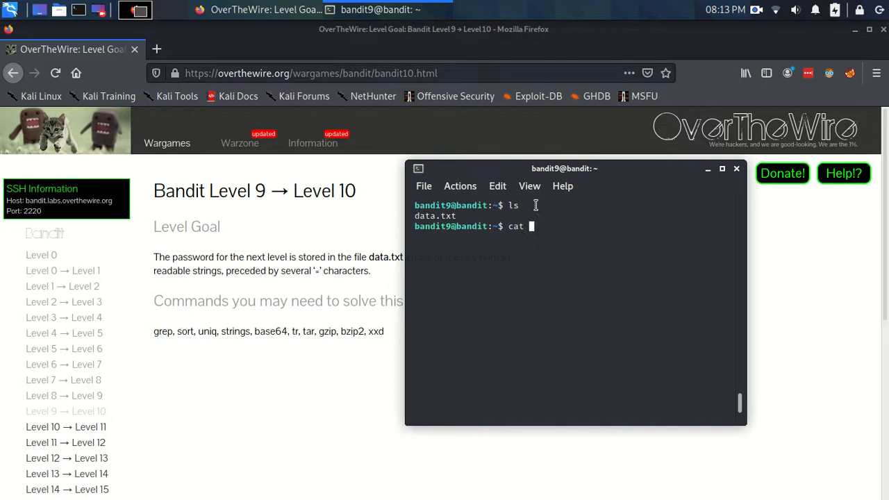
pyautogui.write('data.tx')
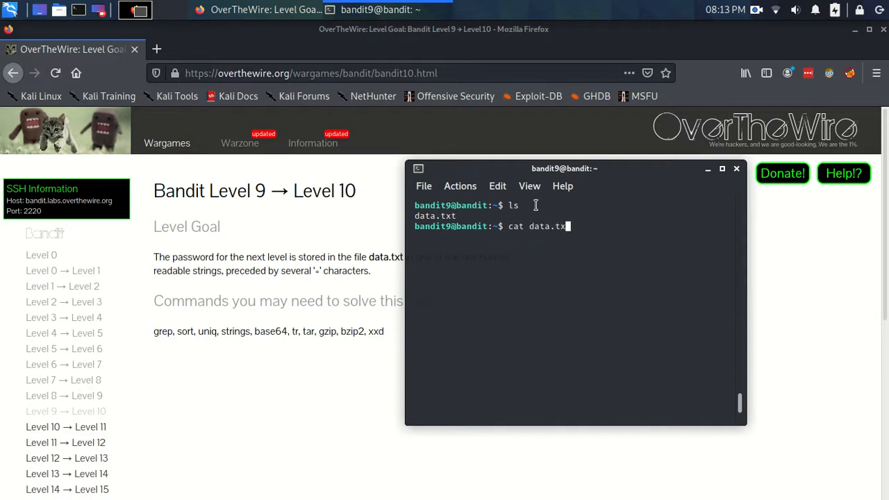
pyautogui.press('Return')
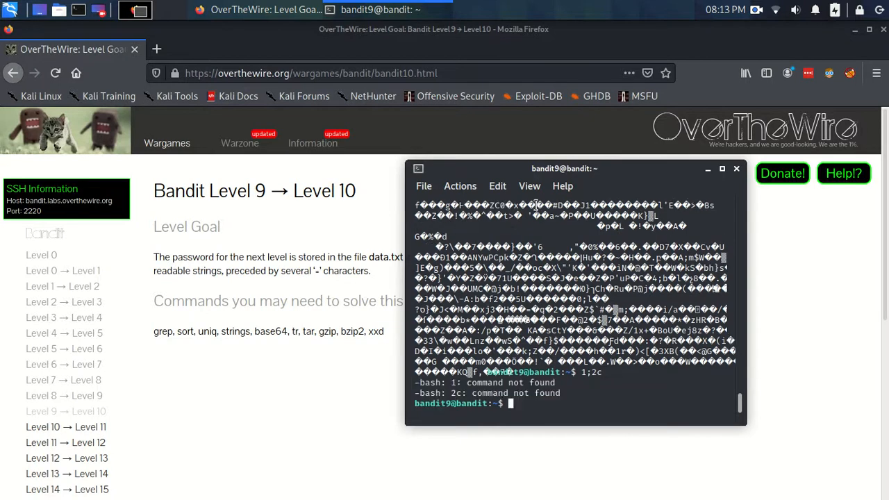
pyautogui.press('Return')
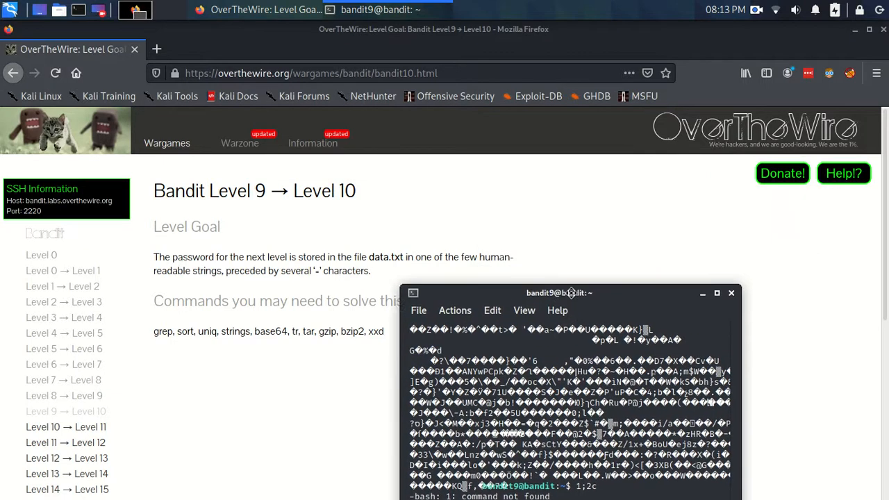
# Step: Drag the terminal window beside the Bandit level goal text on the page
pyautogui.moveTo(559, 292); pyautogui.dragTo(337, 291)
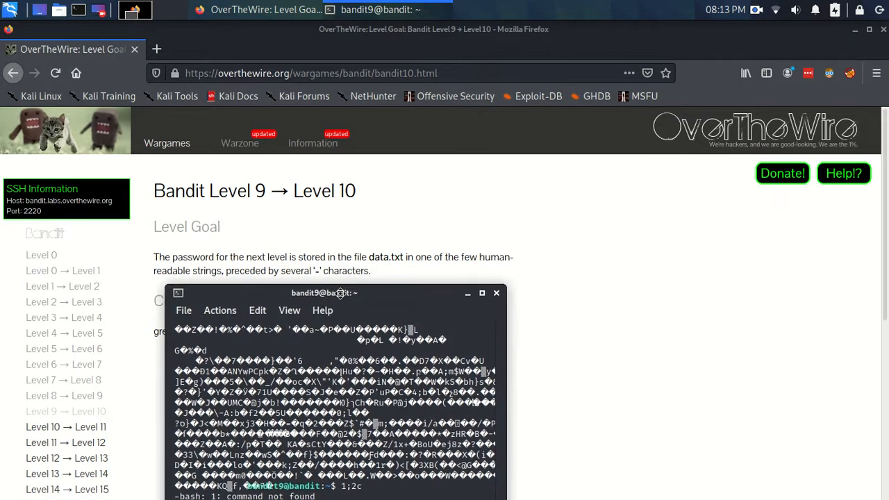
pyautogui.moveTo(325, 292); pyautogui.dragTo(489, 228)
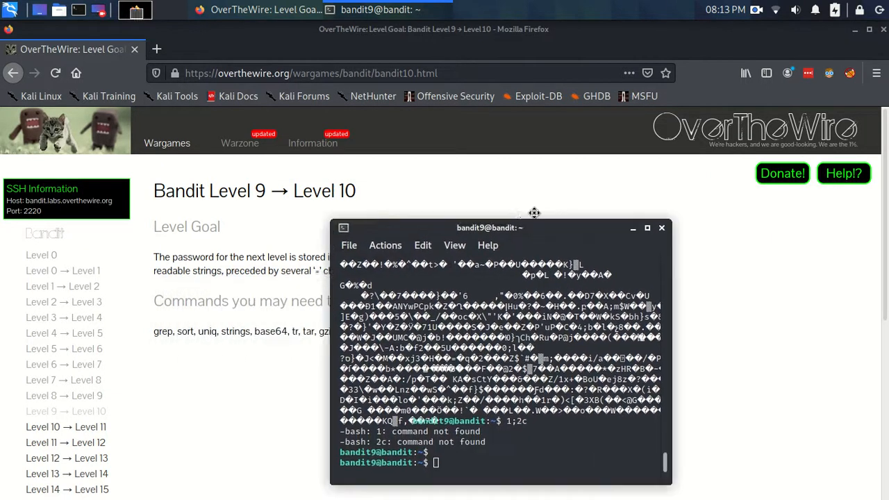
pyautogui.moveTo(489, 227); pyautogui.dragTo(603, 178)
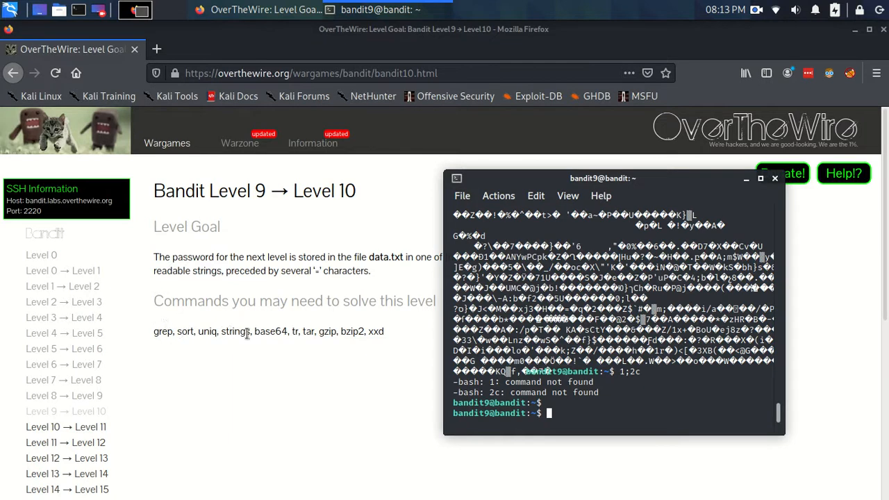
pyautogui.moveTo(250, 328)
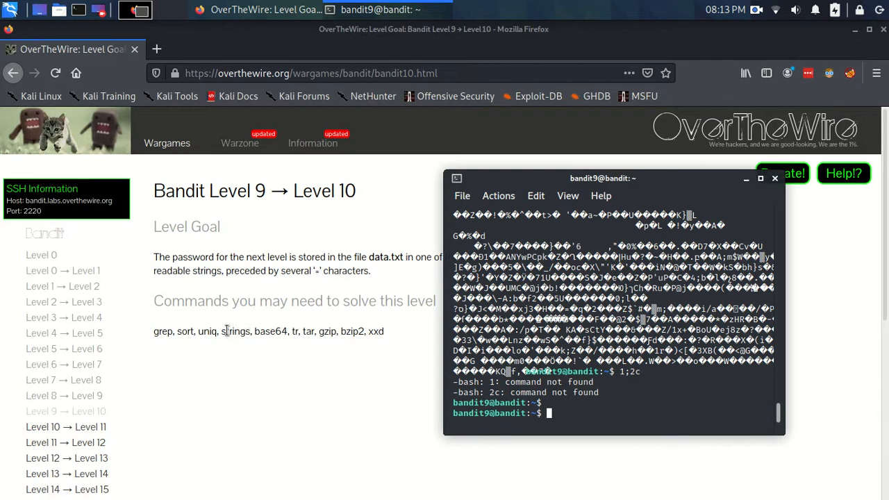
pyautogui.moveTo(258, 334)
pyautogui.write('m')
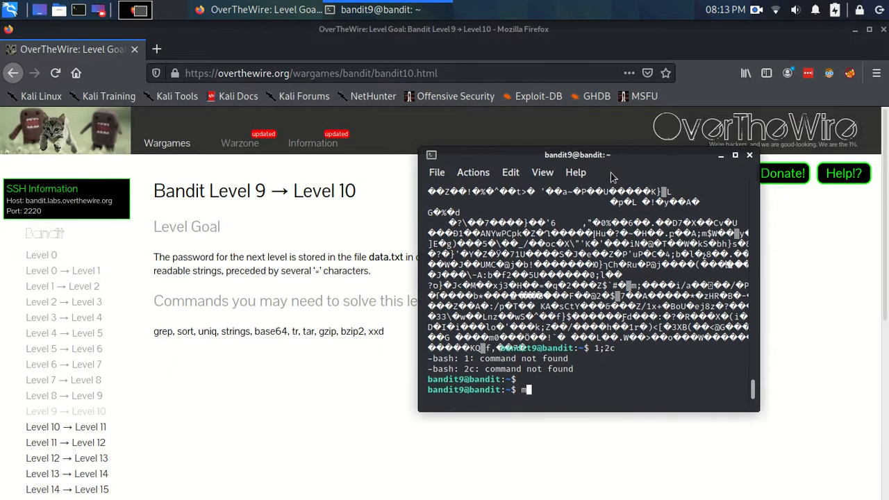
# Step: Read through the man strings DESCRIPTION on extracting printable sequences from files
pyautogui.write('an strings')
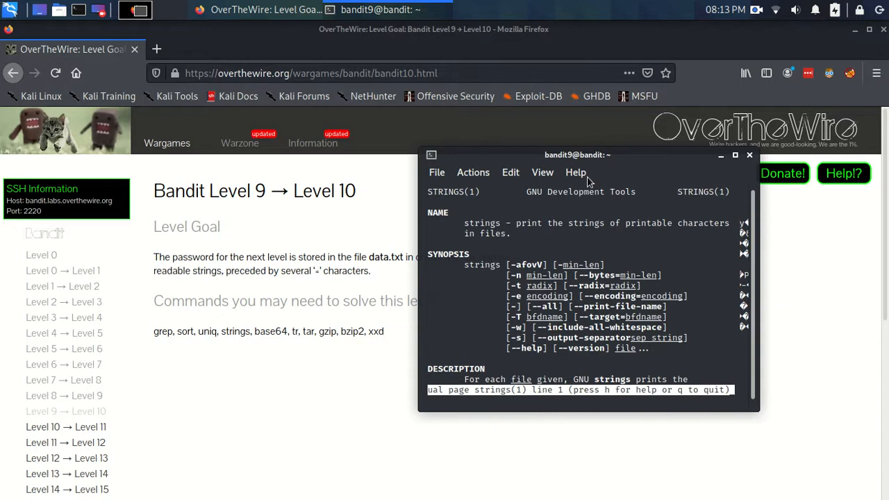
pyautogui.moveTo(578, 154); pyautogui.dragTo(566, 141)
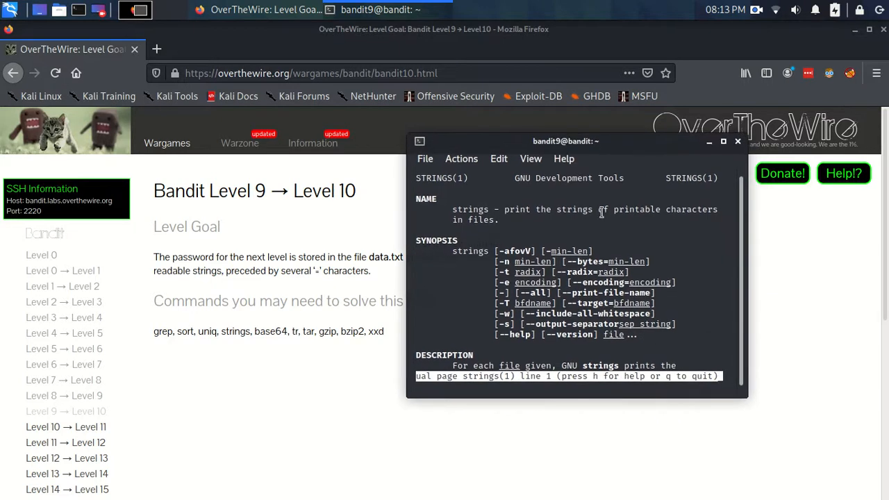
pyautogui.moveTo(539, 221)
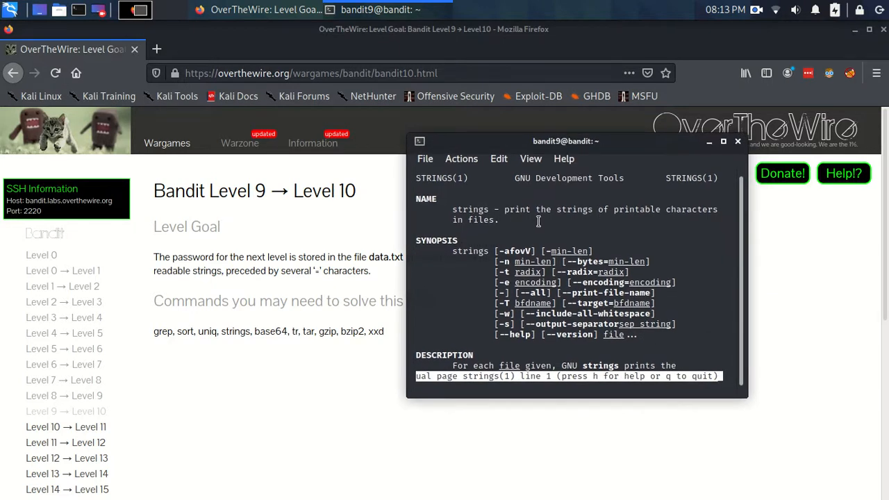
pyautogui.scroll(-3)
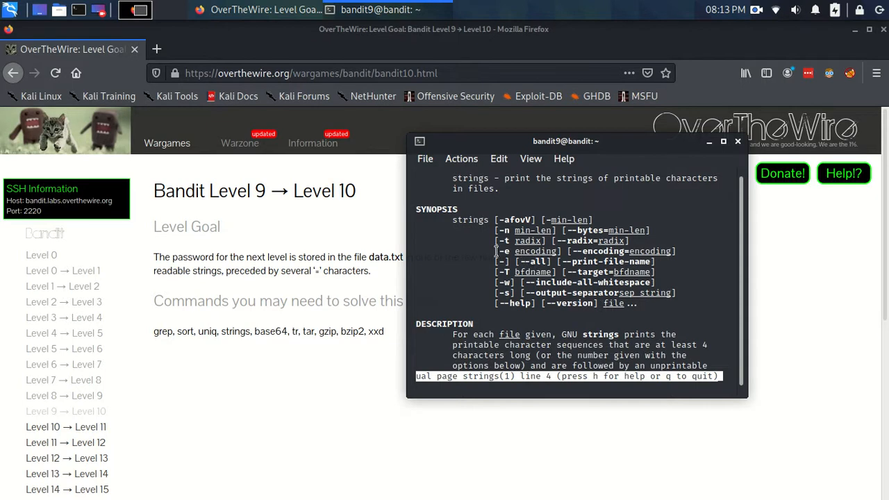
pyautogui.moveTo(567, 300)
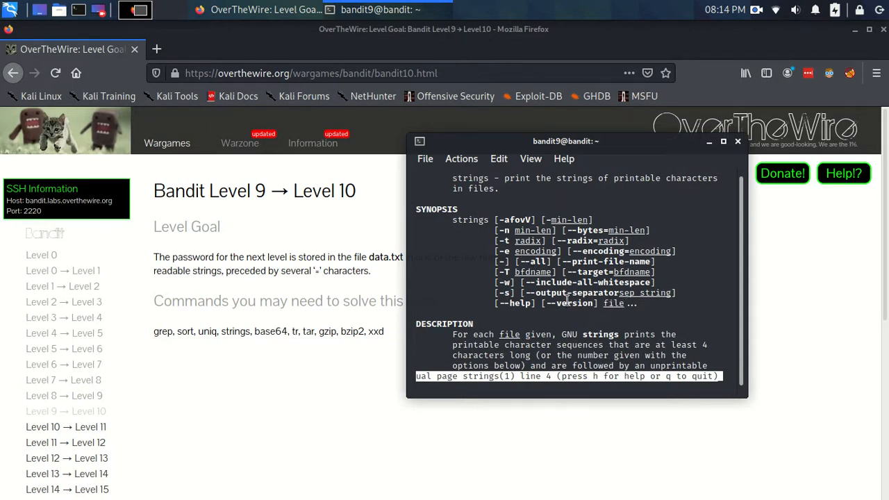
pyautogui.scroll(-3)
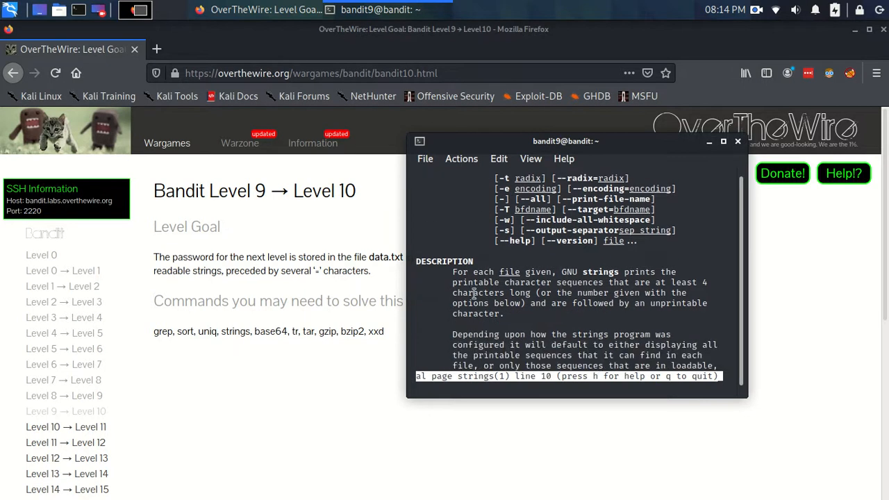
pyautogui.scroll(-3)
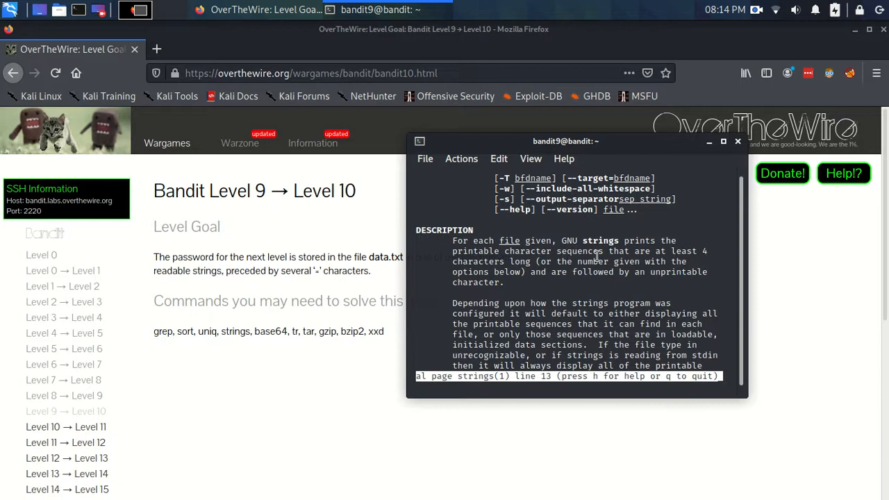
pyautogui.moveTo(549, 261)
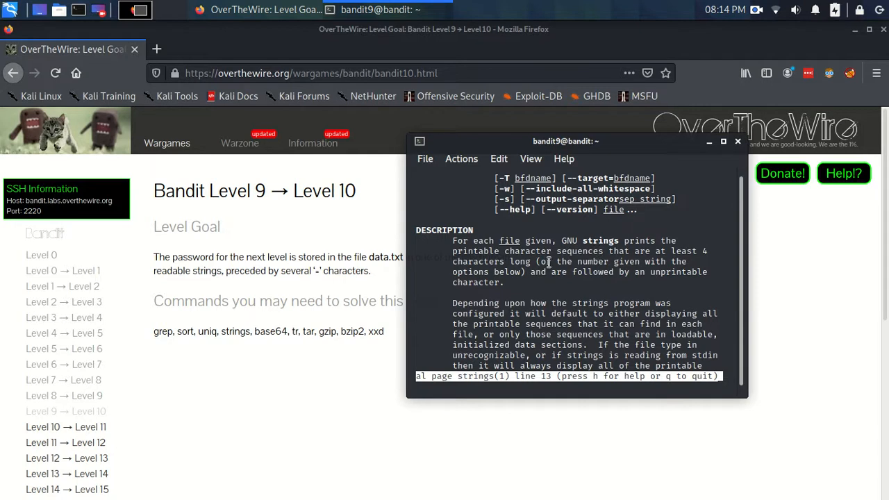
pyautogui.moveTo(553, 285)
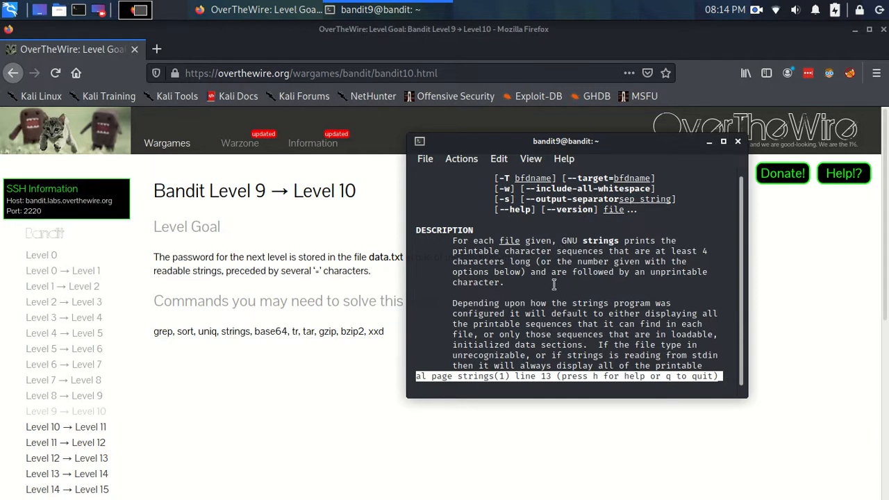
pyautogui.moveTo(573, 271)
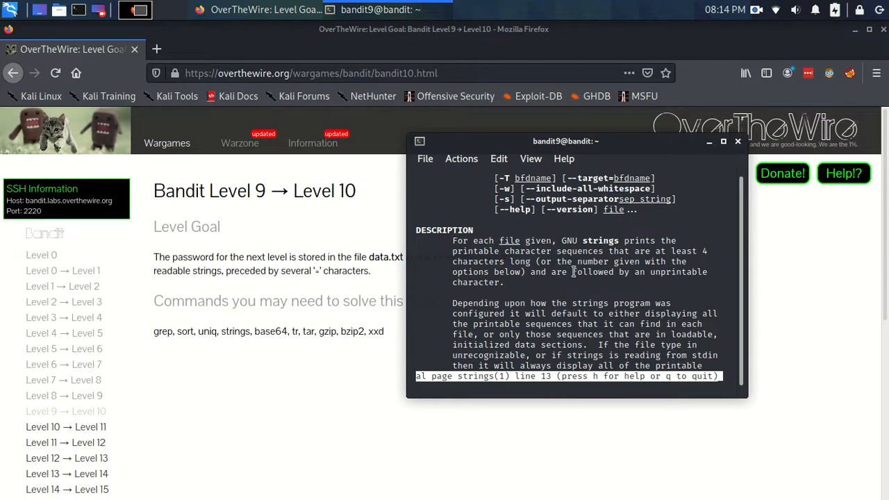
pyautogui.scroll(-3)
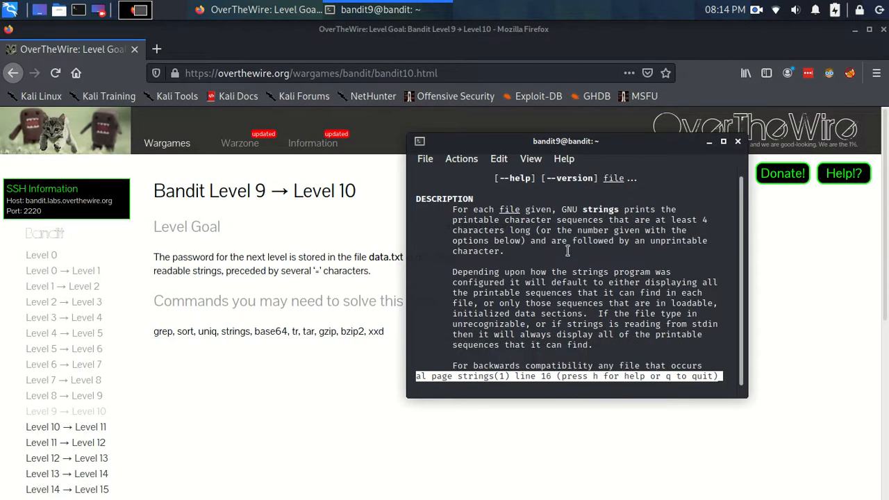
pyautogui.scroll(-3)
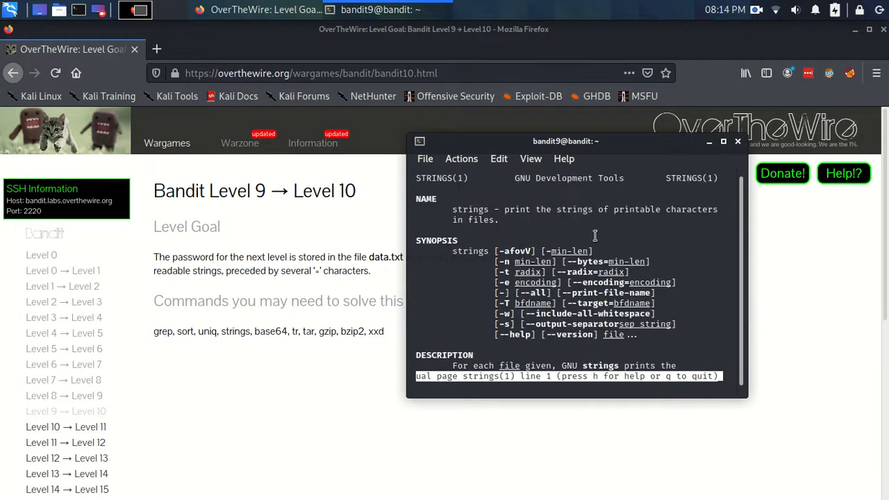
pyautogui.moveTo(566, 142); pyautogui.dragTo(589, 158)
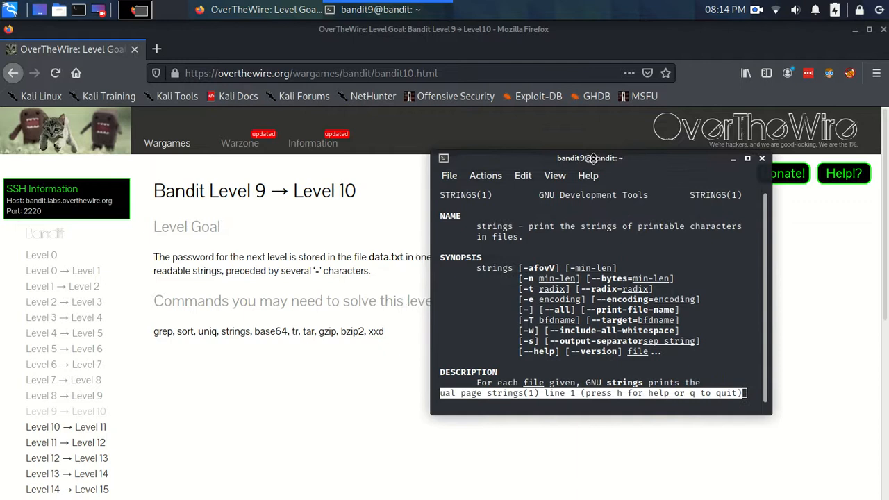
# Step: Quit the manual and run strings data.txt to list its printable sequences
pyautogui.press('q')
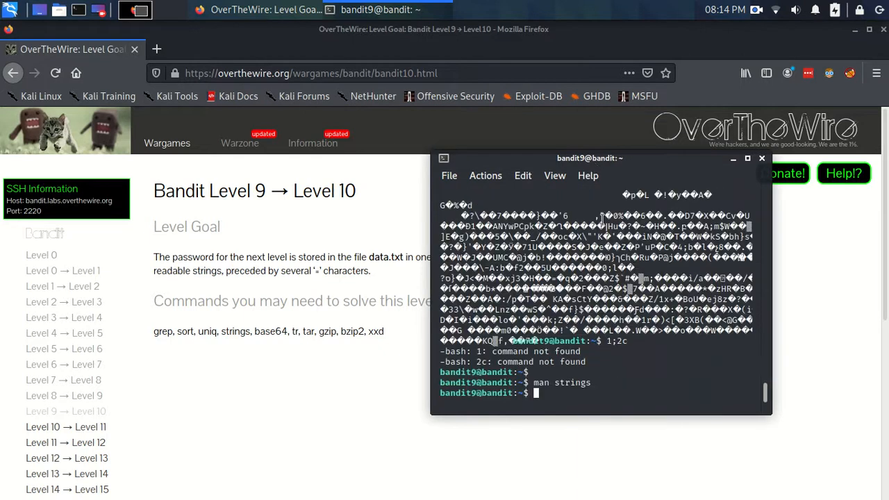
pyautogui.write('strings data')
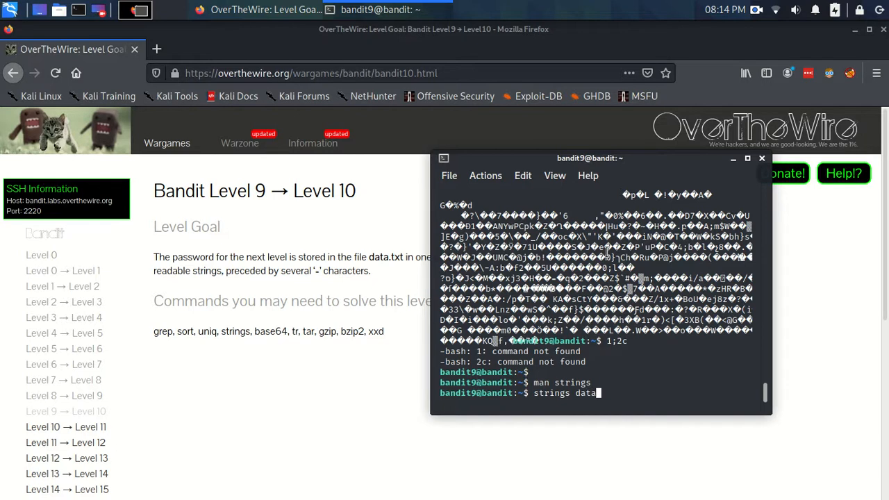
pyautogui.write('.txt')
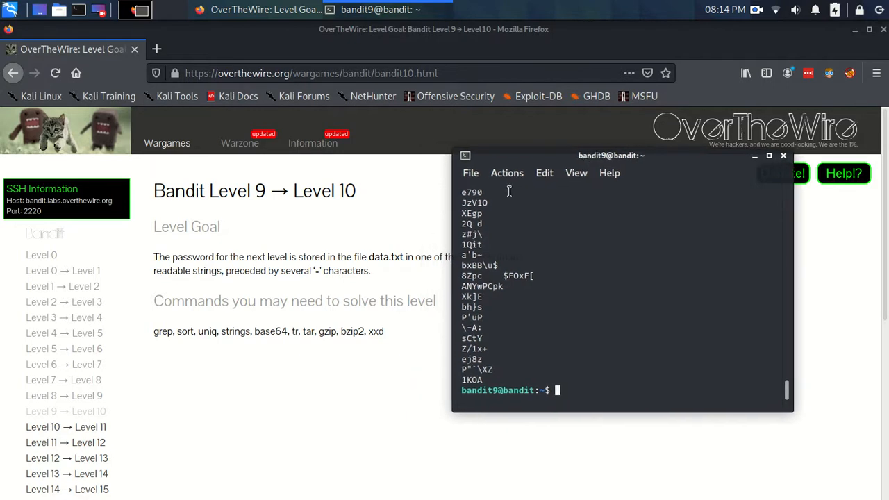
pyautogui.moveTo(524, 264)
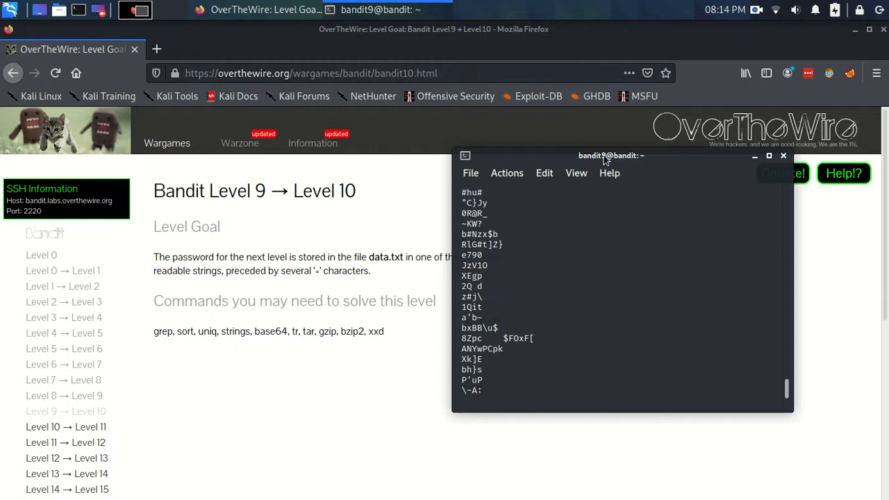
pyautogui.moveTo(612, 156); pyautogui.dragTo(634, 181)
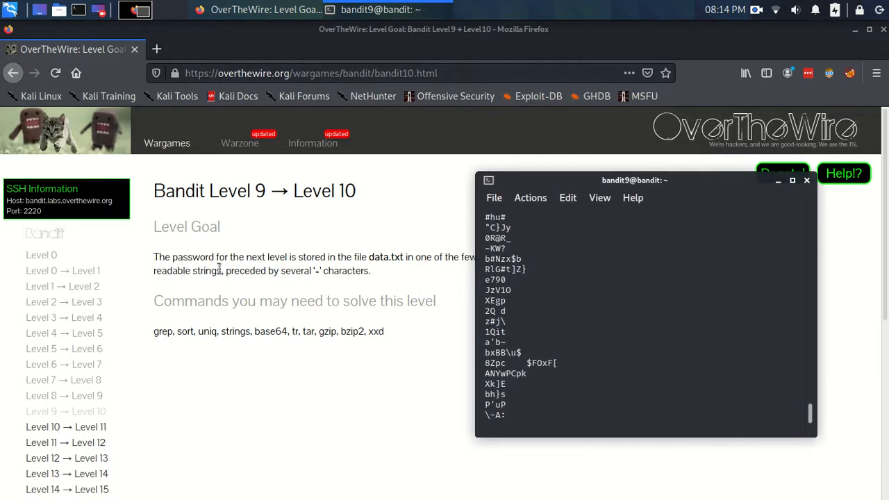
pyautogui.moveTo(281, 269)
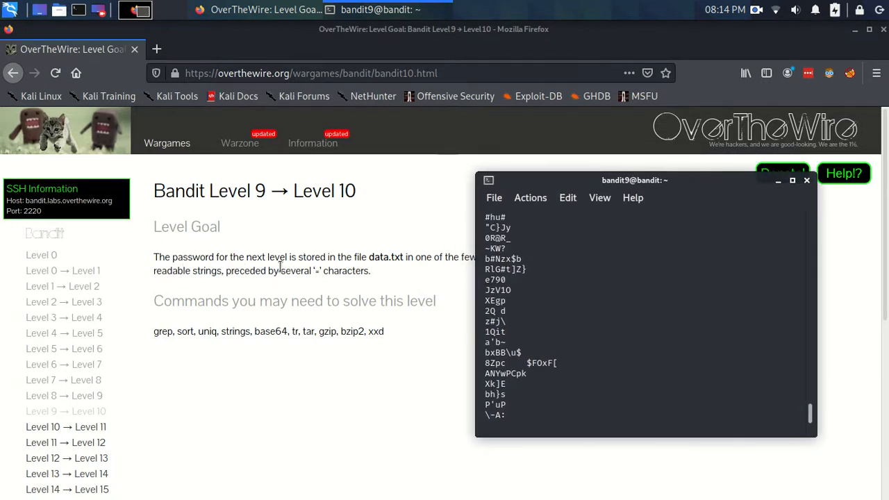
# Step: Shift the terminal window slightly left over the level page
pyautogui.moveTo(634, 181); pyautogui.dragTo(578, 182)
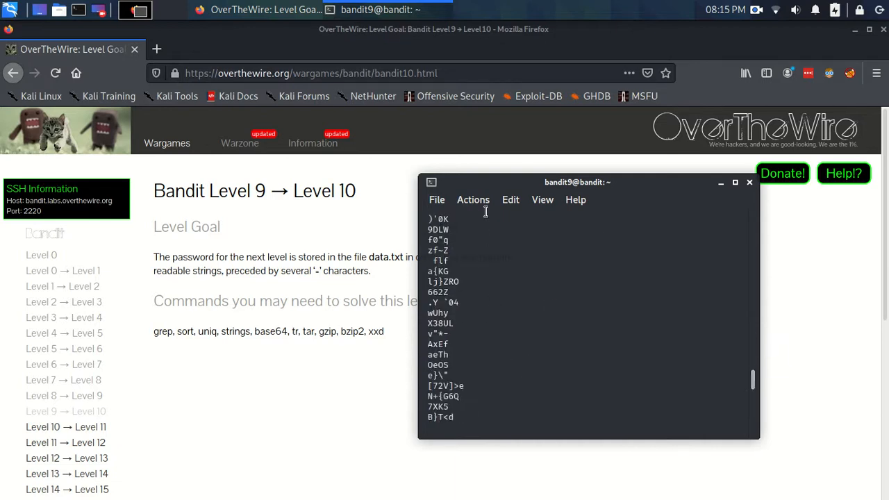
pyautogui.moveTo(751, 378)
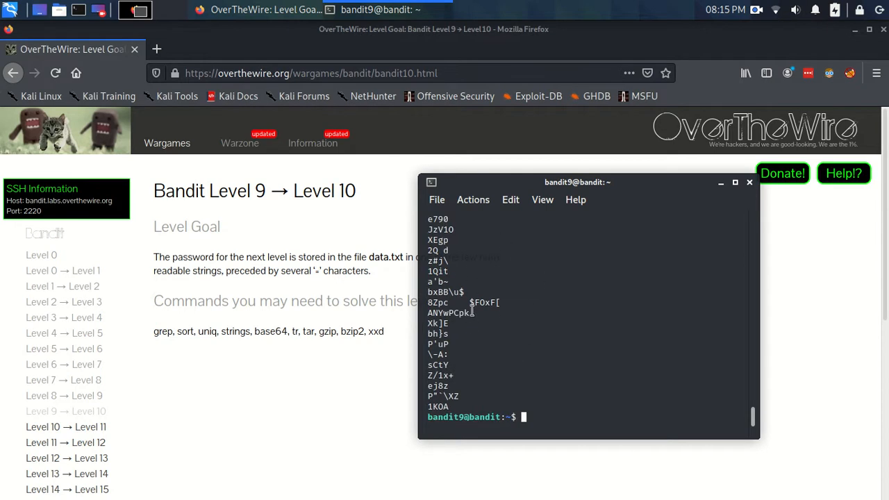
pyautogui.moveTo(534, 389)
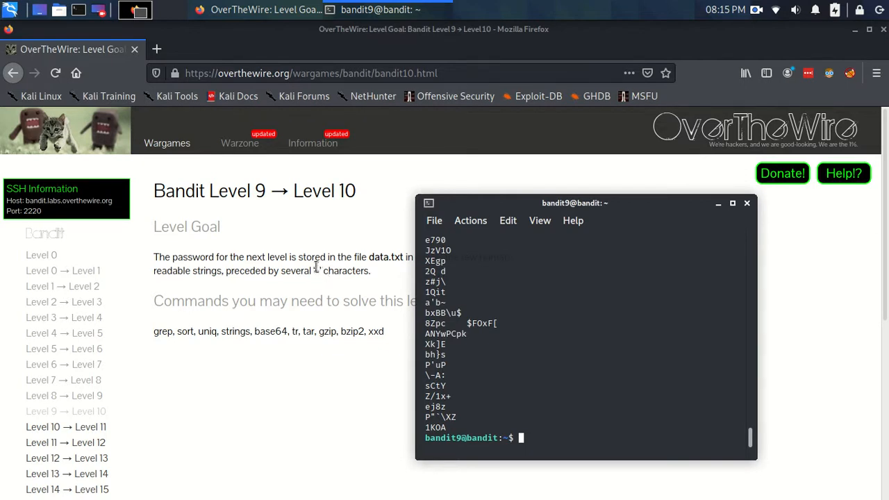
pyautogui.moveTo(336, 279)
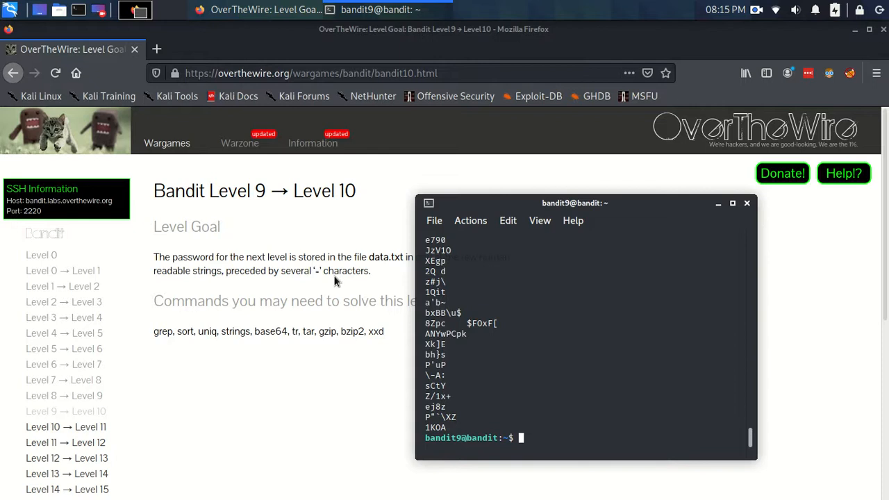
pyautogui.moveTo(316, 274)
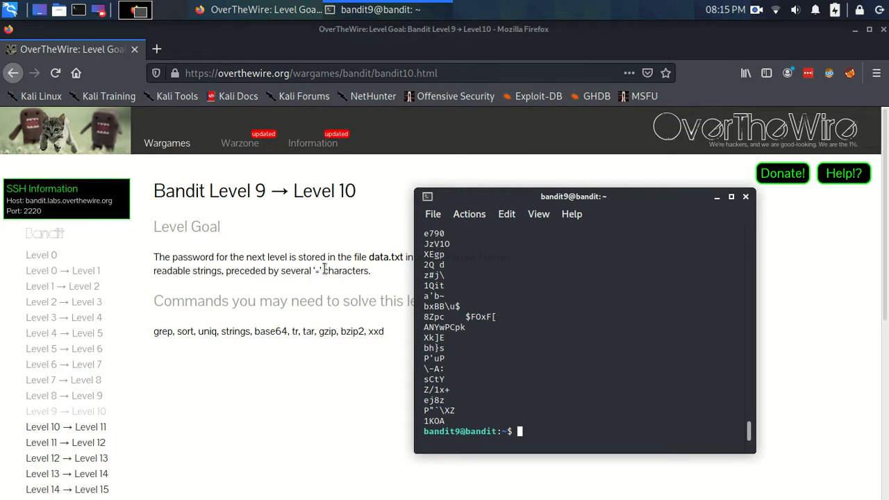
pyautogui.moveTo(243, 303)
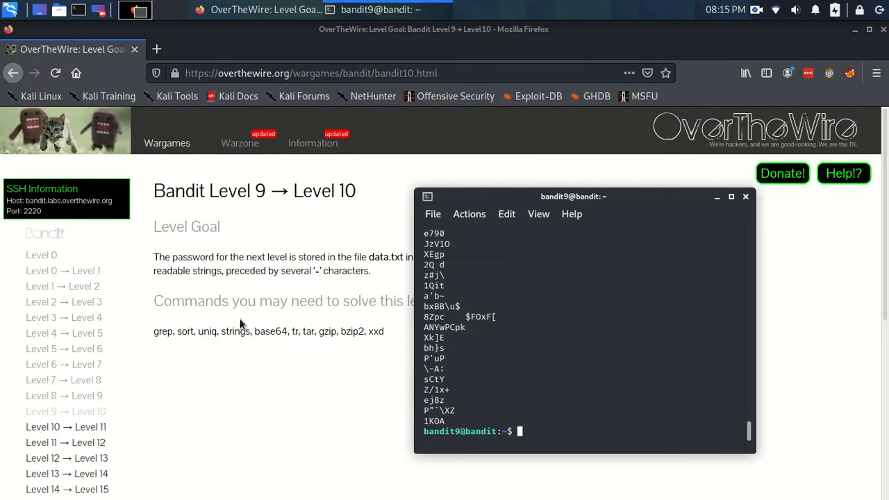
pyautogui.moveTo(334, 242)
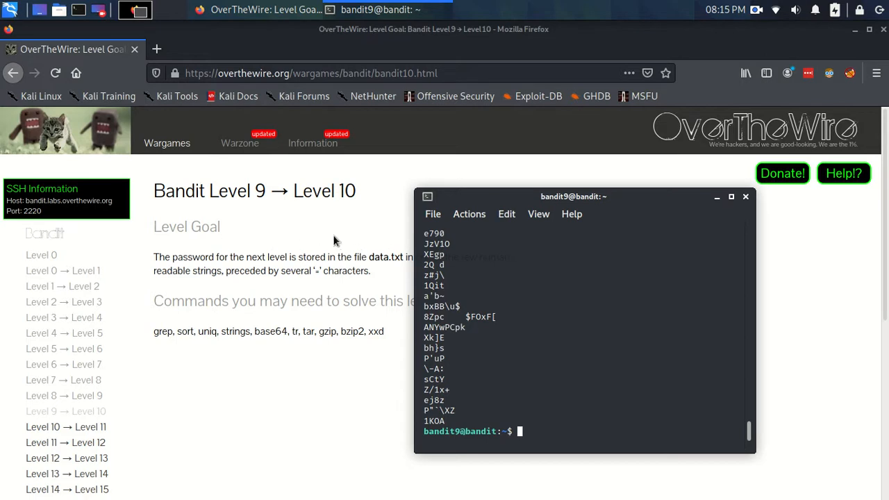
pyautogui.moveTo(159, 326)
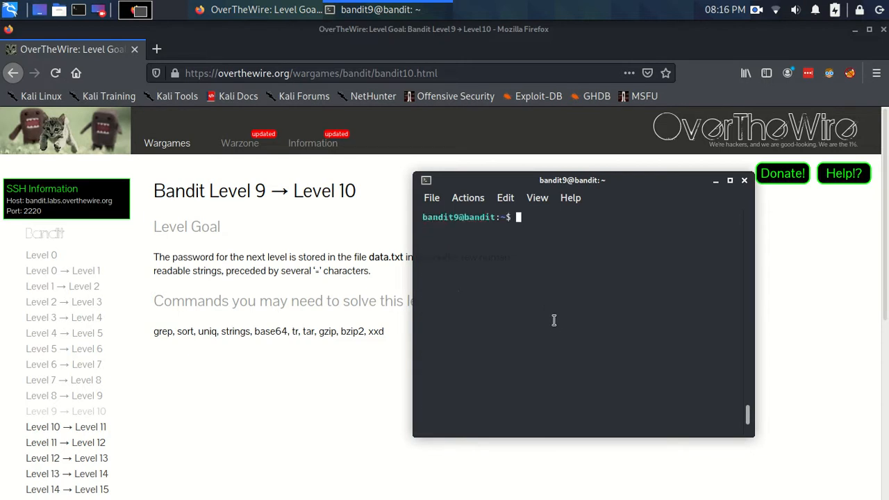
# Step: Run strings data.txt | grep "===" to reveal the bandit10 password line
pyautogui.moveTo(573, 180); pyautogui.dragTo(539, 200)
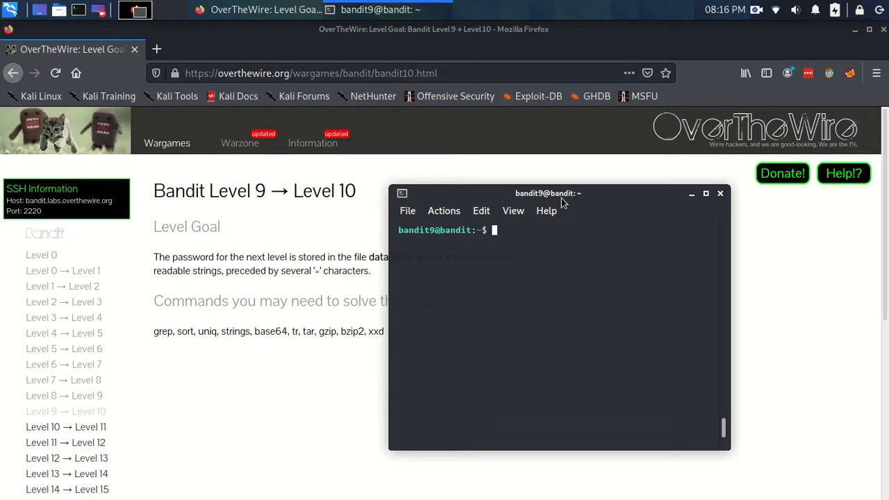
pyautogui.write('strings')
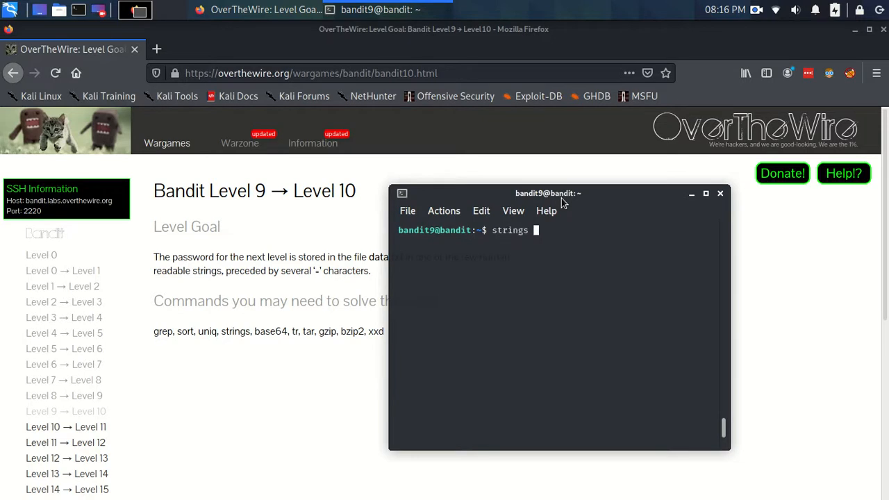
pyautogui.write('data.txt')
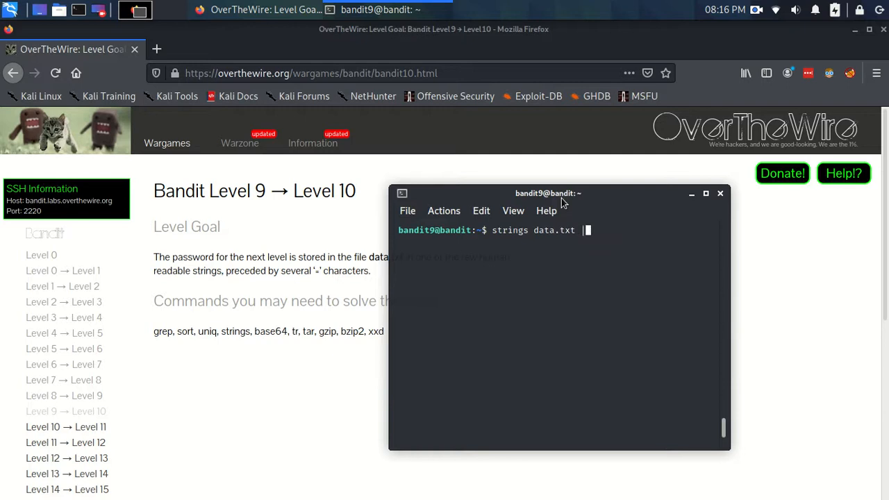
pyautogui.write('| grep')
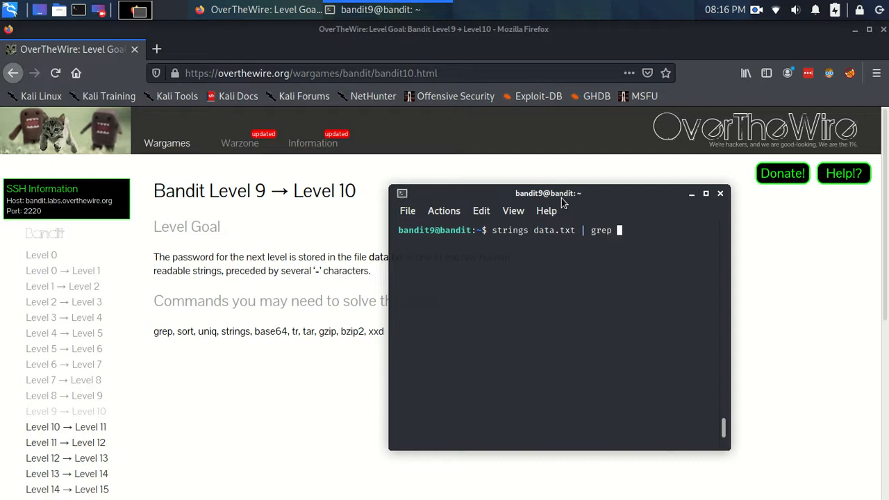
pyautogui.write('=')
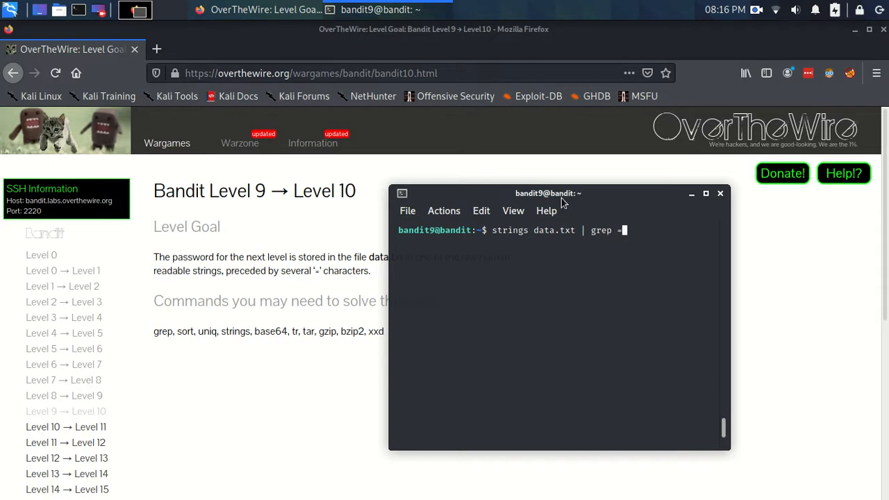
pyautogui.write('"="')
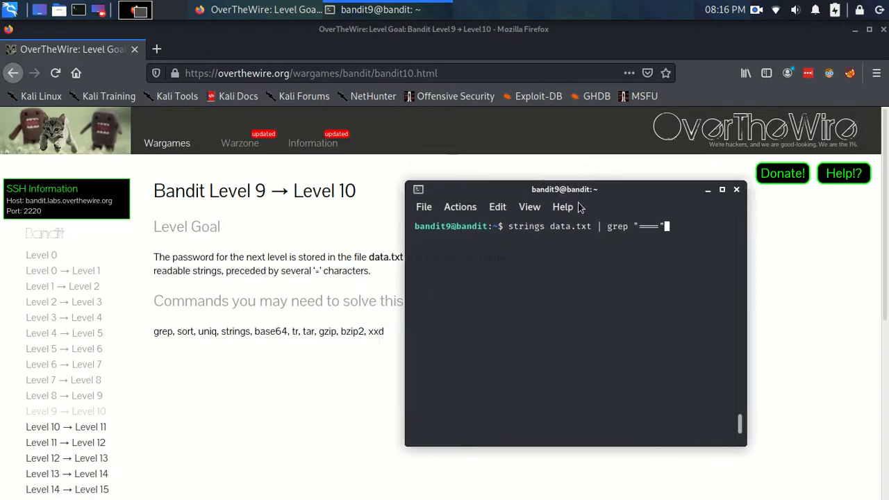
pyautogui.moveTo(546, 211)
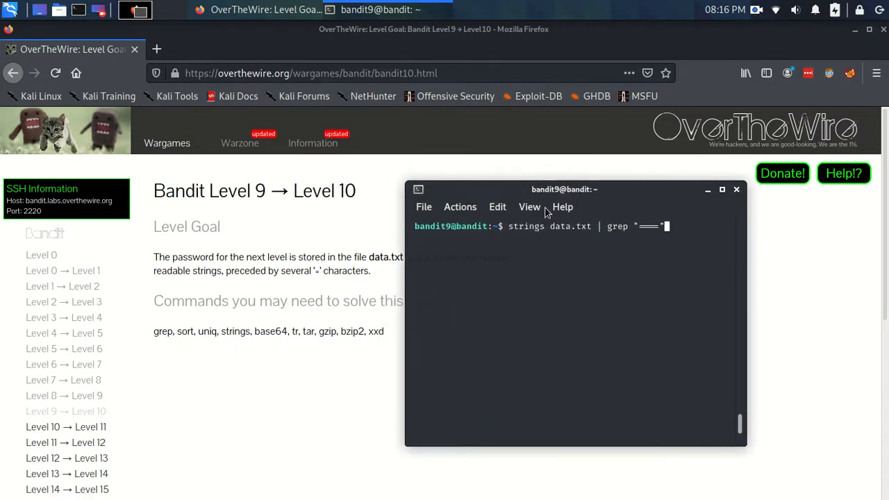
pyautogui.moveTo(564, 189); pyautogui.dragTo(583, 189)
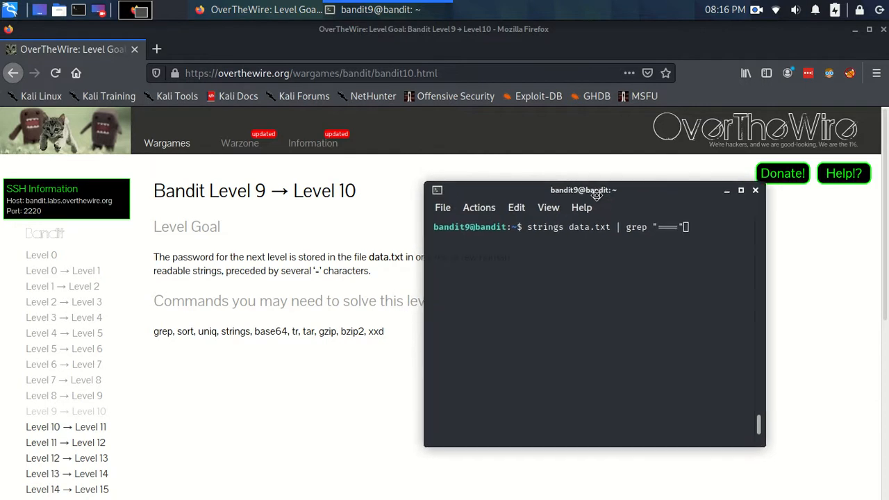
pyautogui.moveTo(583, 189); pyautogui.dragTo(567, 197)
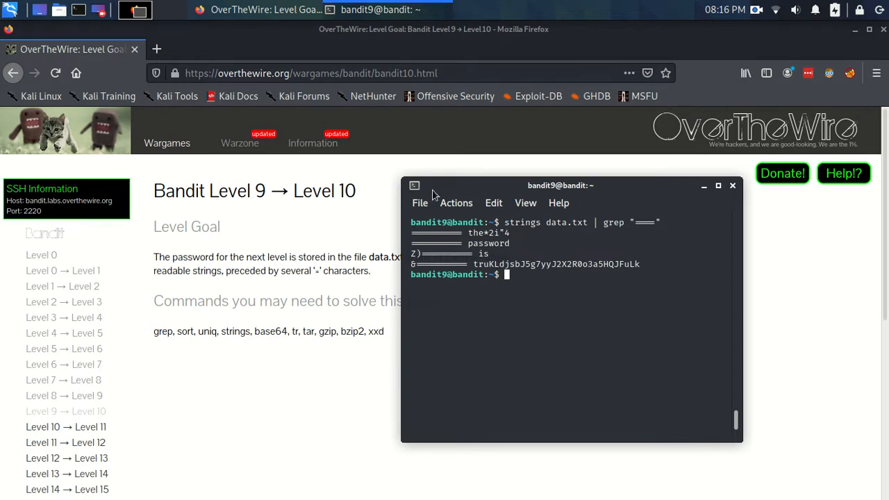
pyautogui.moveTo(467, 235)
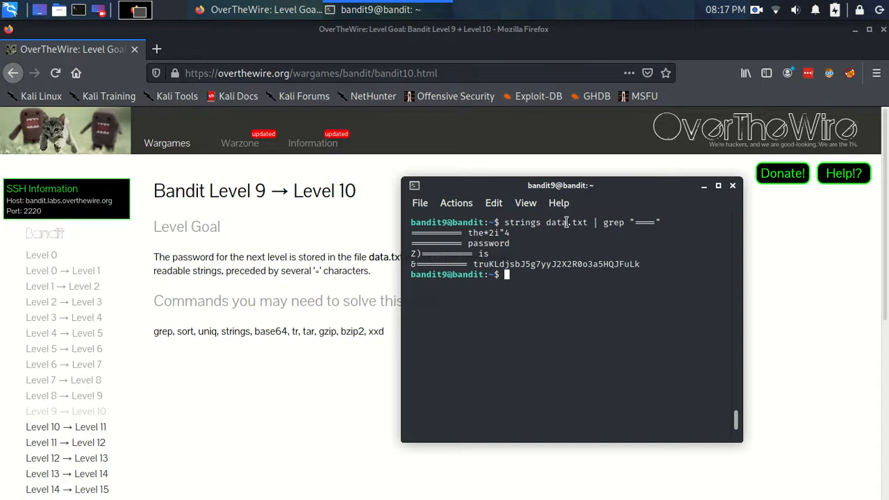
pyautogui.moveTo(645, 233)
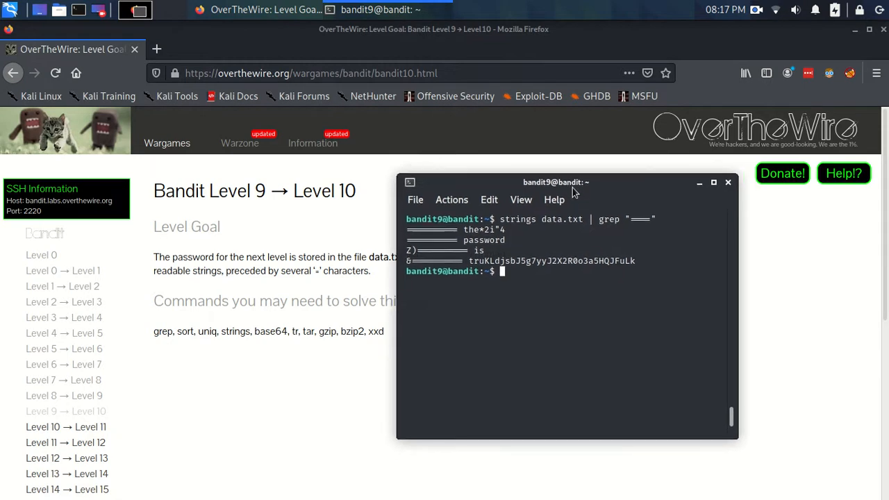
pyautogui.moveTo(687, 65)
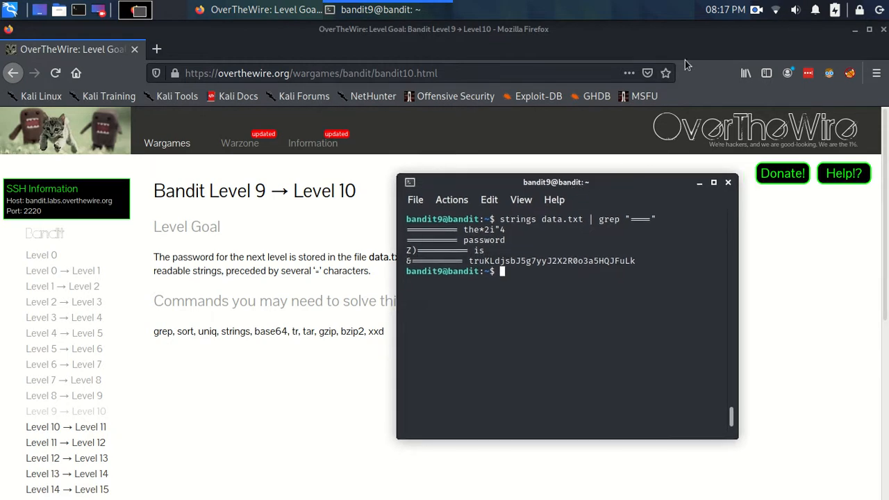